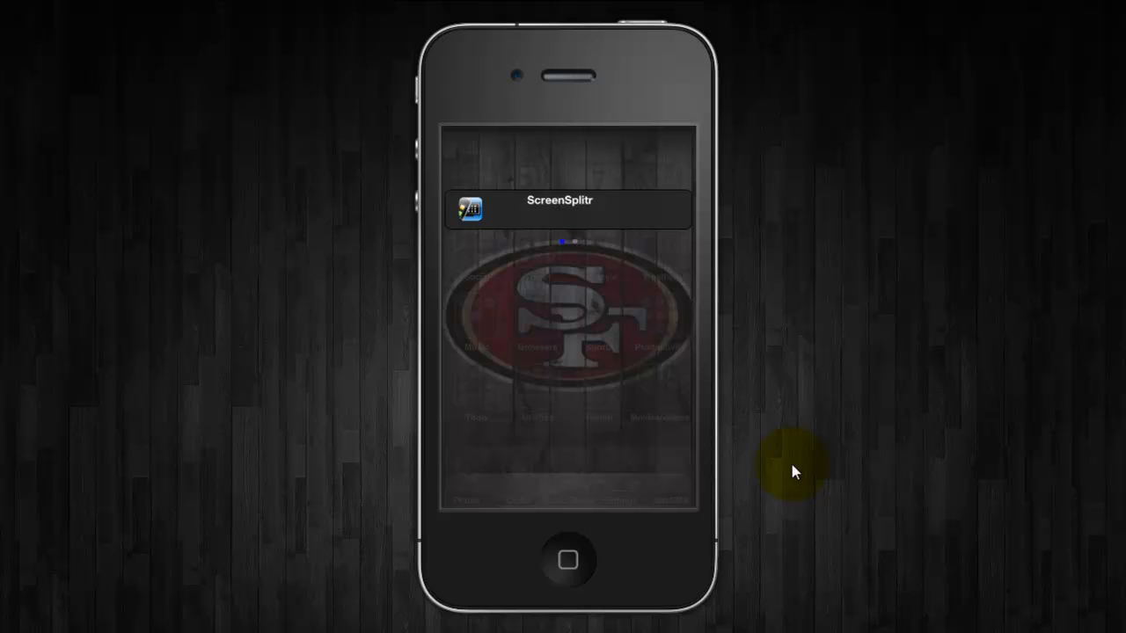
mouse_move(579, 408)
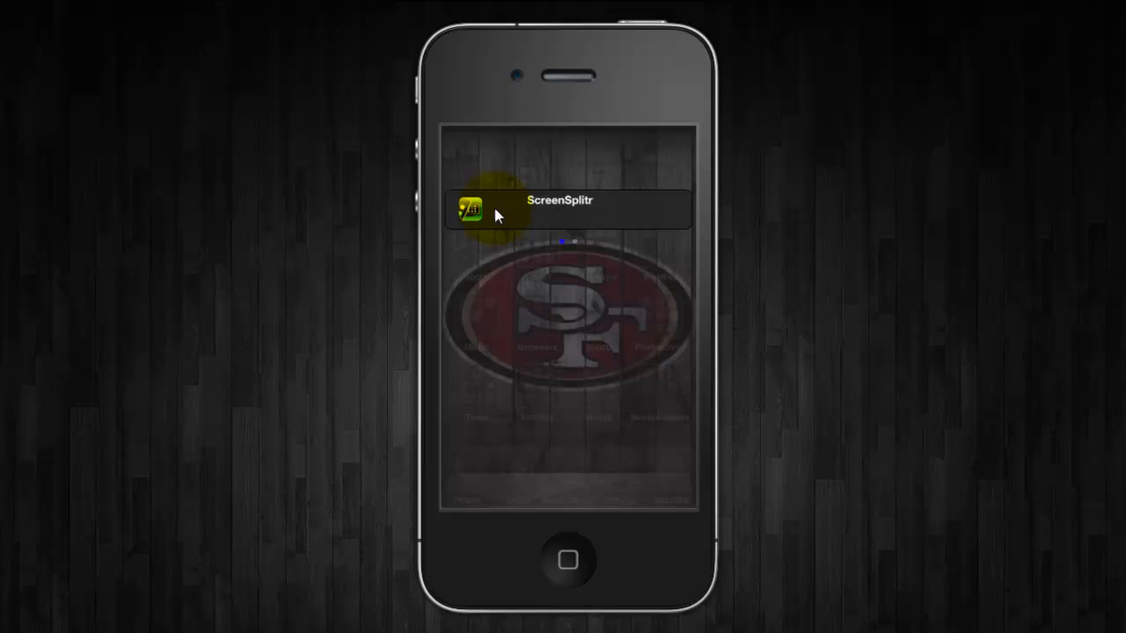
mouse_move(683, 225)
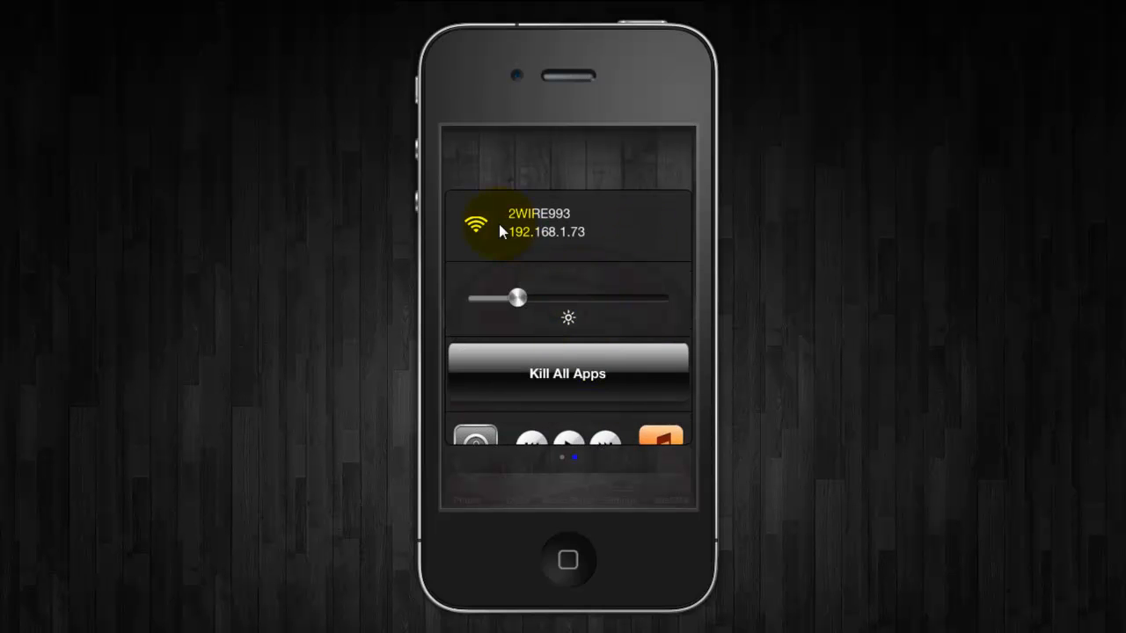
mouse_move(630, 328)
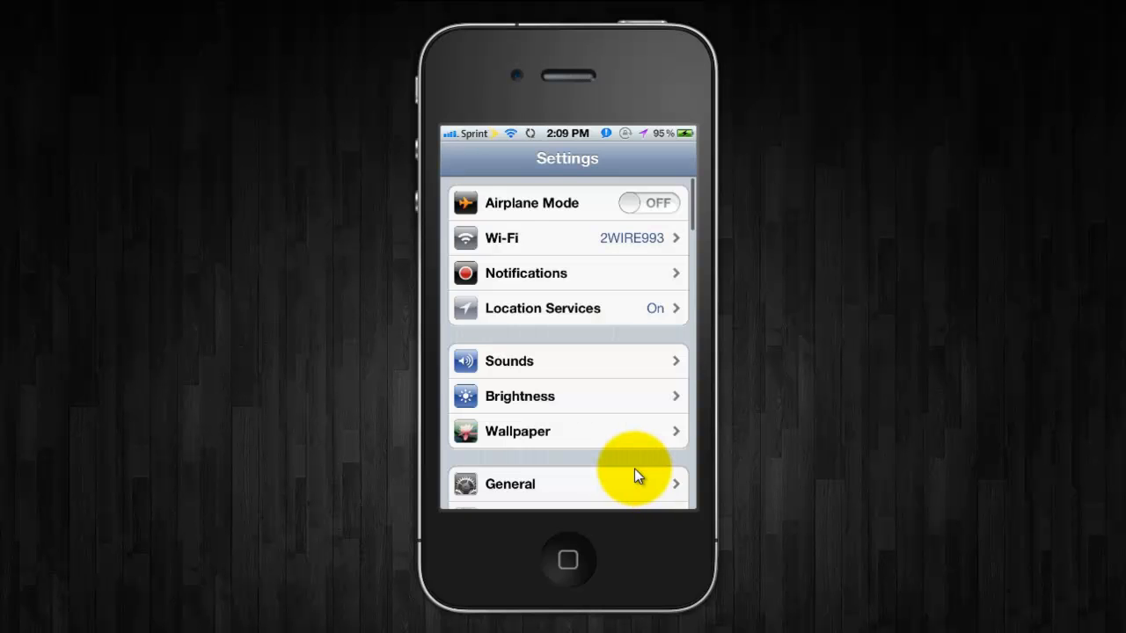
- Review SwitcherLoader's enabled plugin list, then return to the main Settings list
scroll("down", 3)
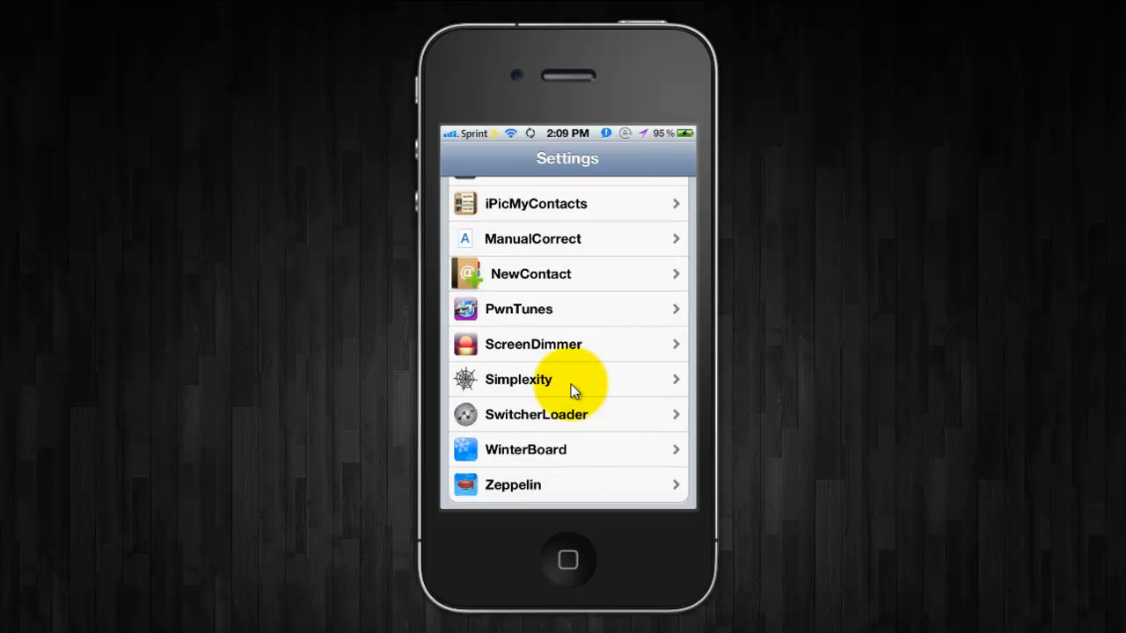
mouse_move(572, 419)
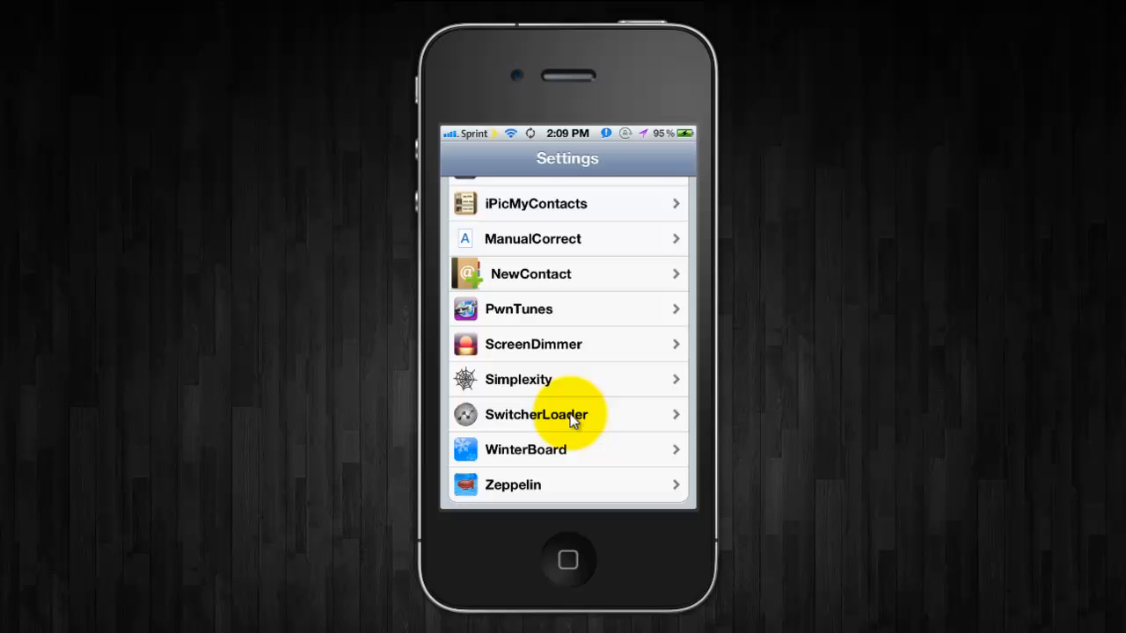
left_click(536, 415)
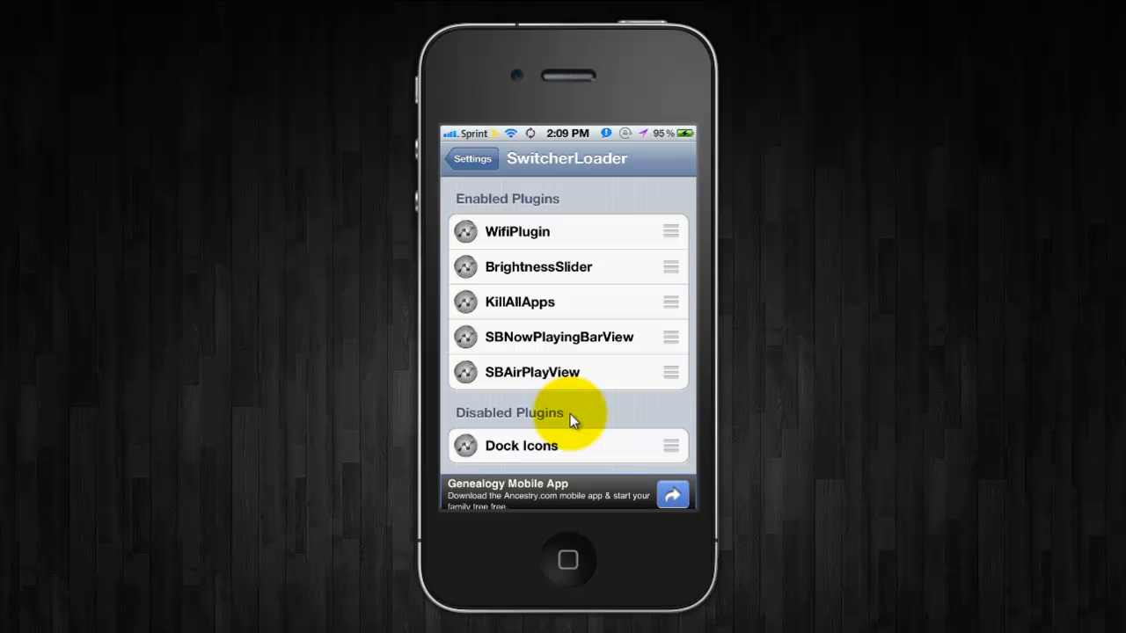
scroll("down", 3)
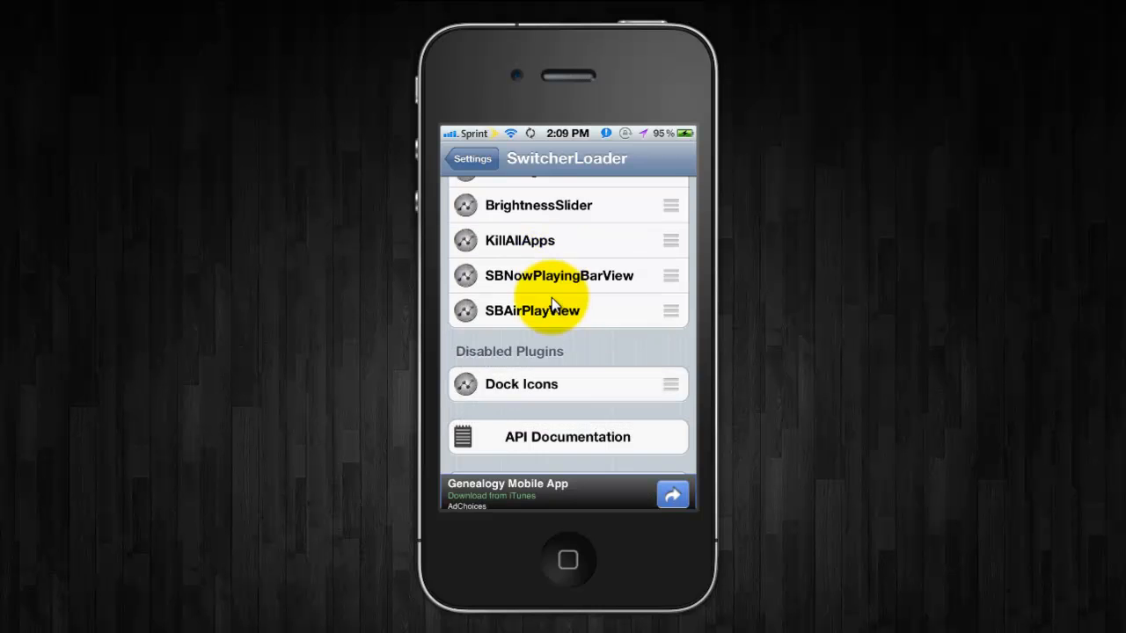
left_click(472, 159)
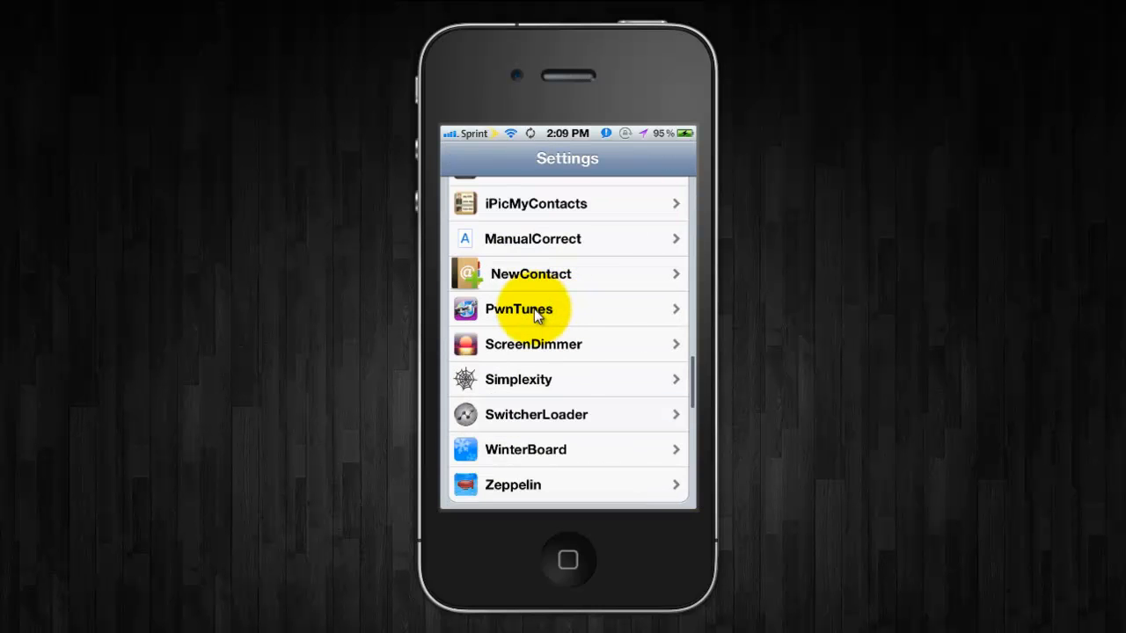
mouse_move(572, 387)
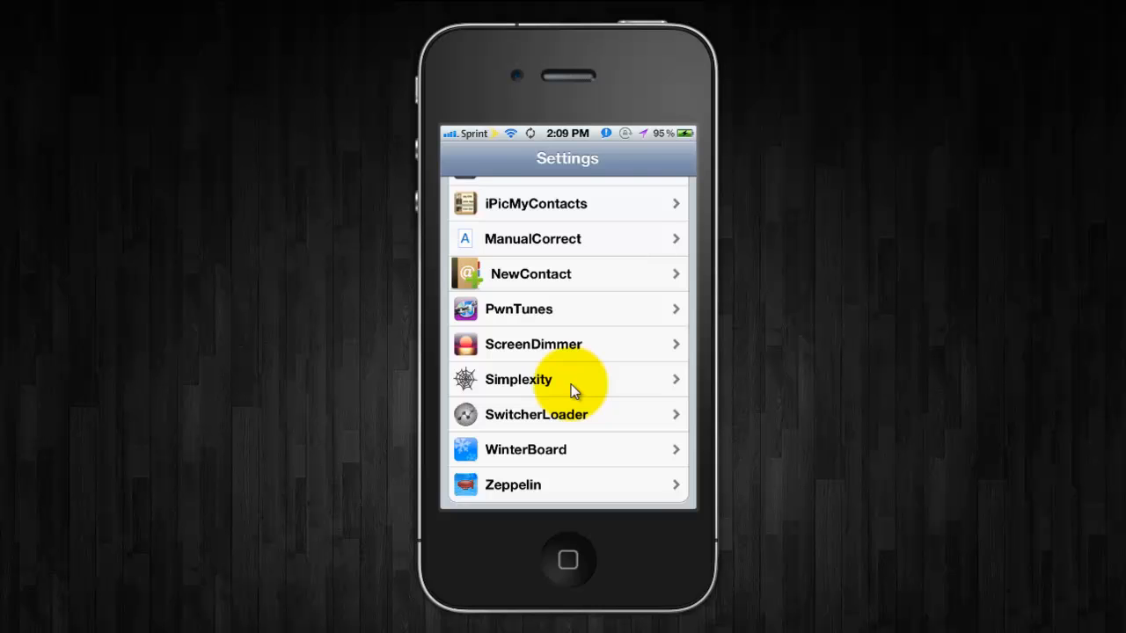
- Preview Simplexity's Window Color at full red, then restore red to 0.14
left_click(517, 380)
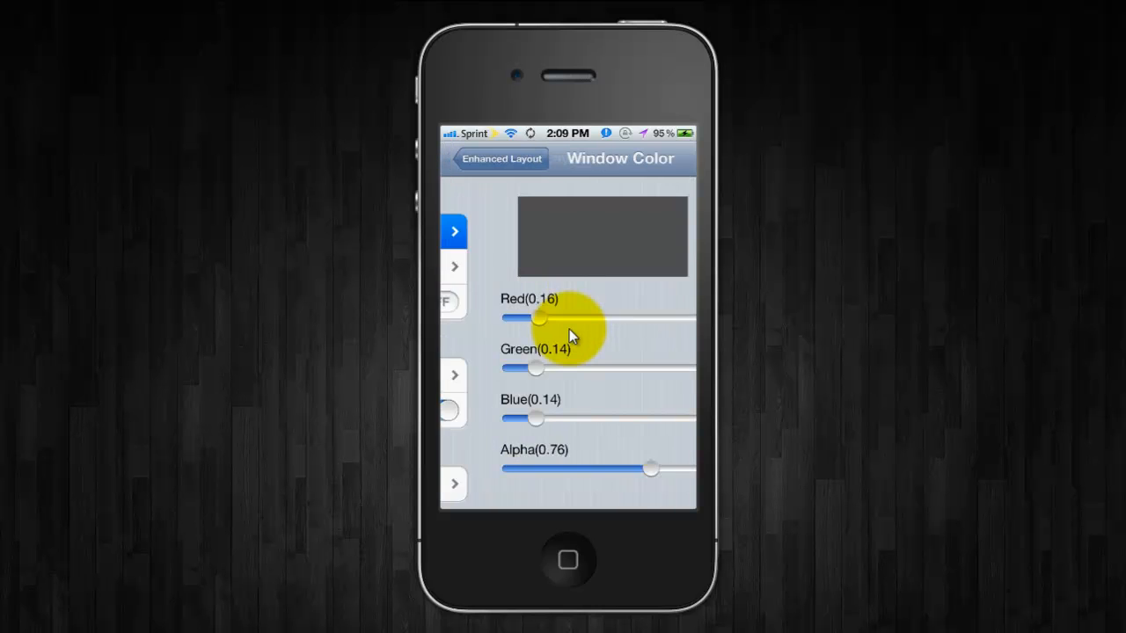
left_click_drag(538, 316, 661, 317)
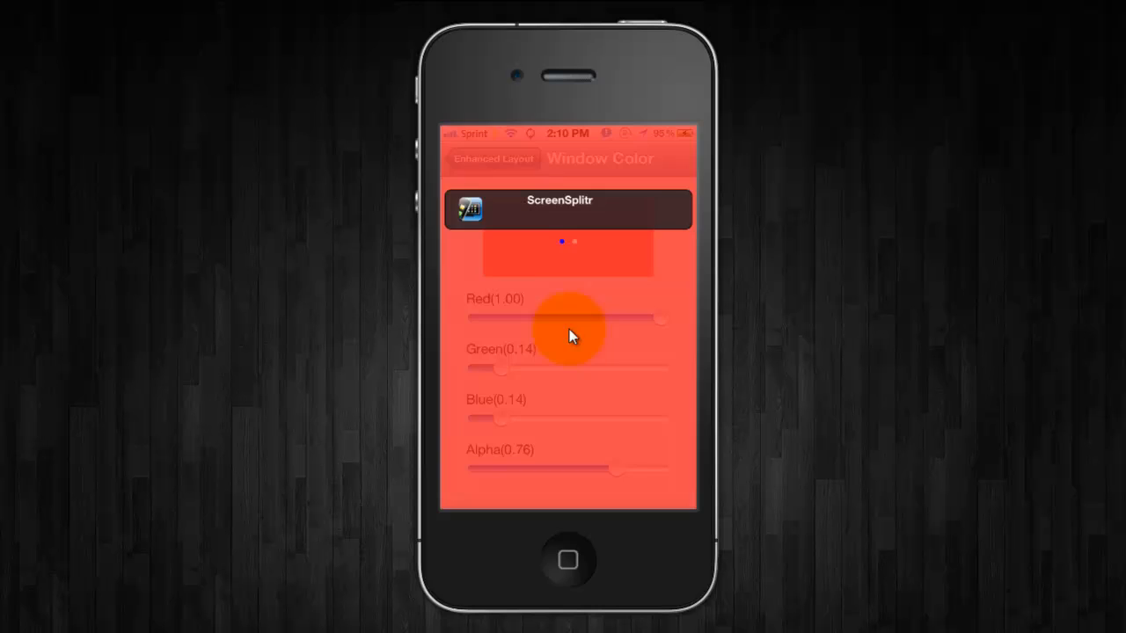
left_click_drag(660, 319, 514, 318)
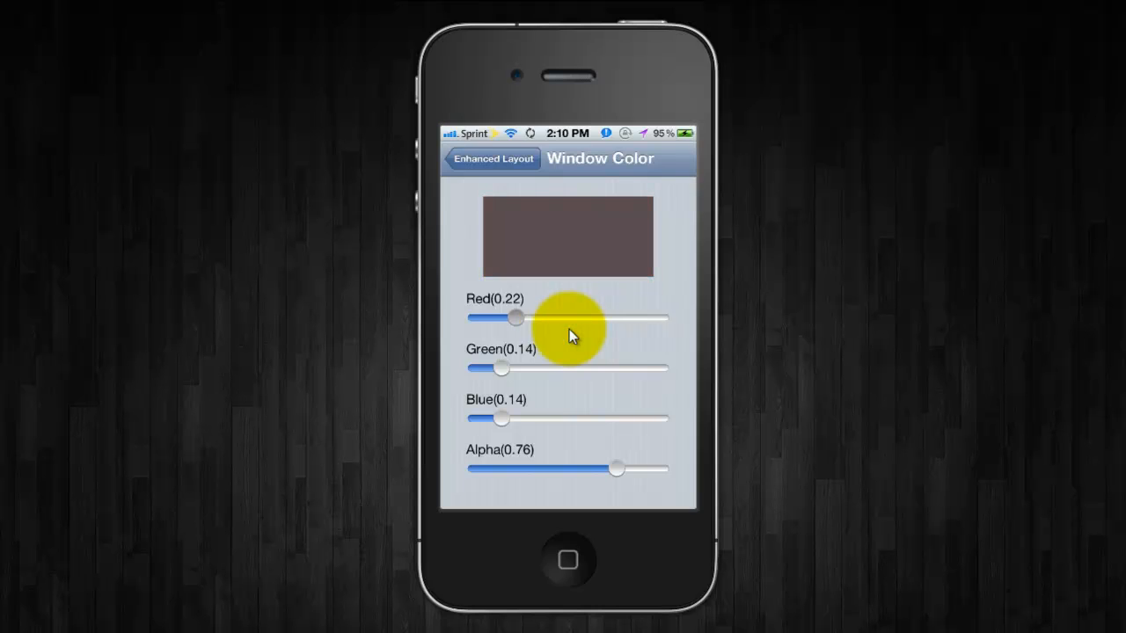
left_click_drag(517, 317, 501, 316)
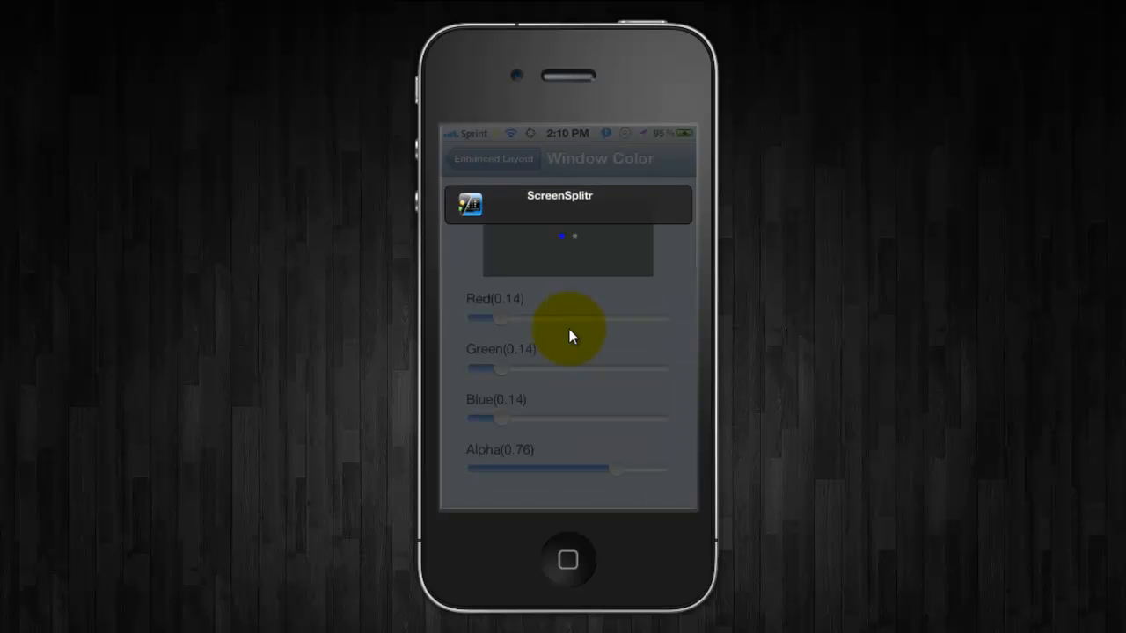
left_click(492, 159)
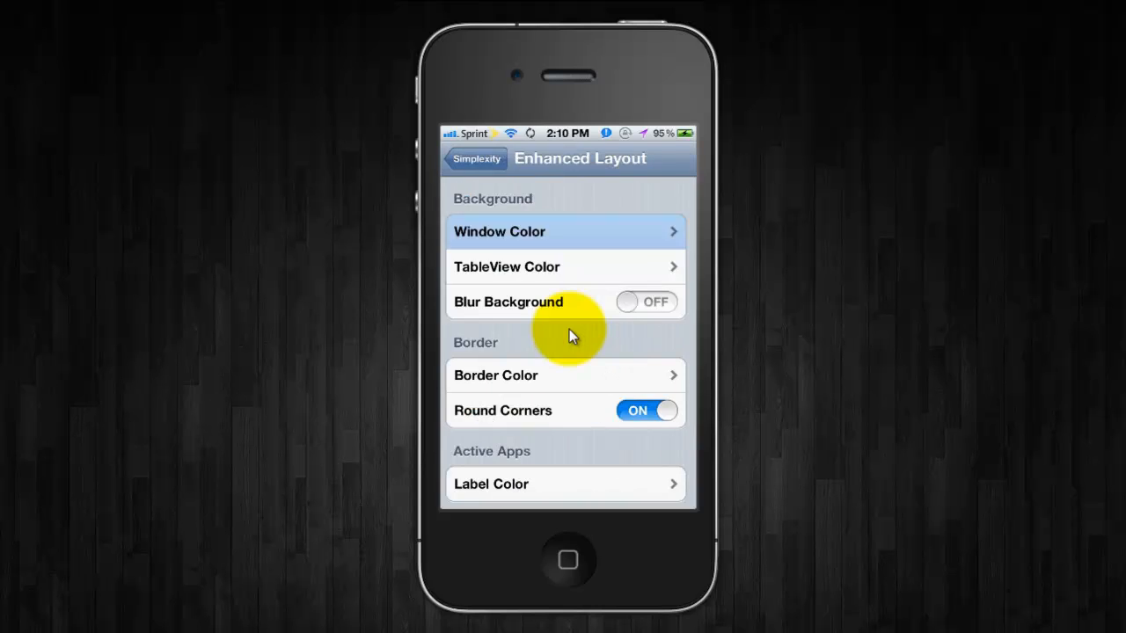
- Push TableView Color's red to 1.00, then settle it at 0.20
left_click(564, 267)
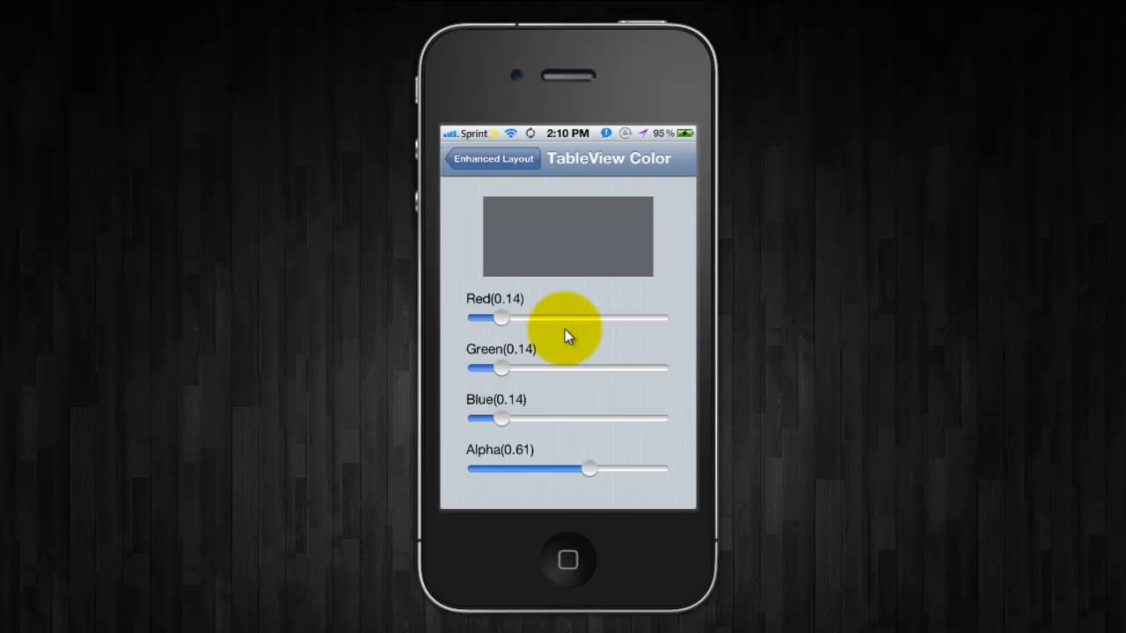
left_click_drag(501, 316, 661, 316)
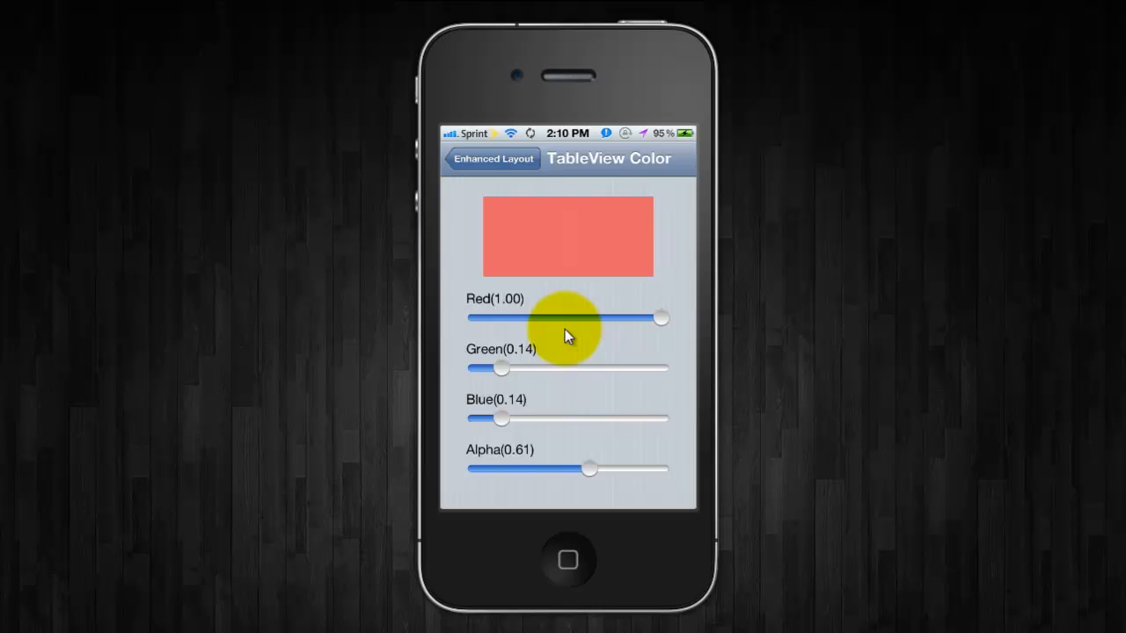
left_click_drag(662, 318, 513, 318)
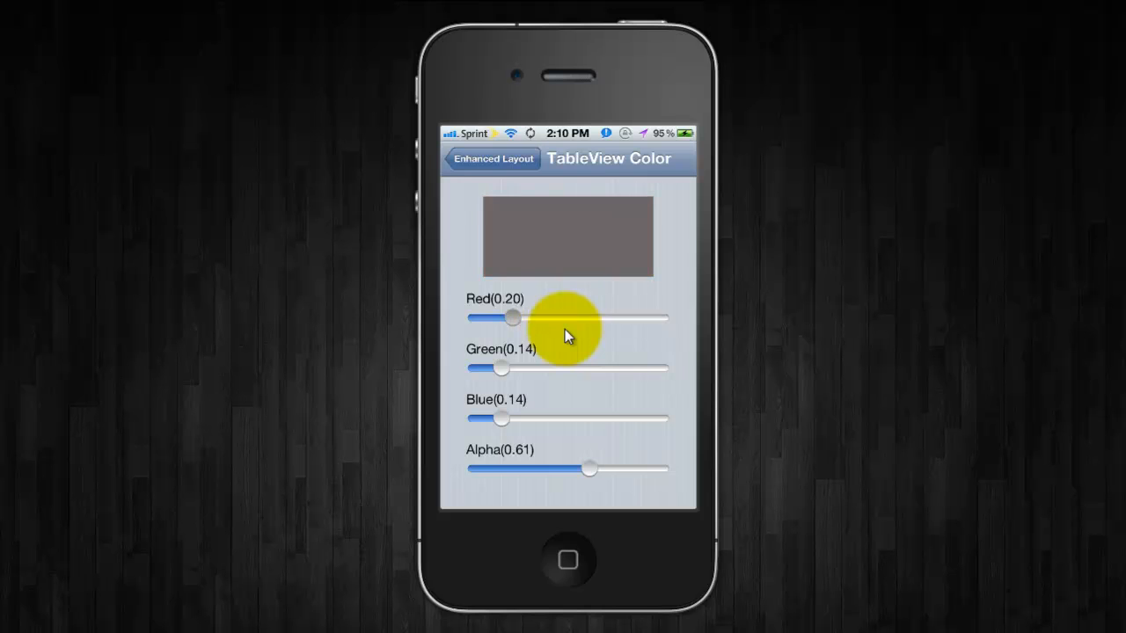
left_click(490, 158)
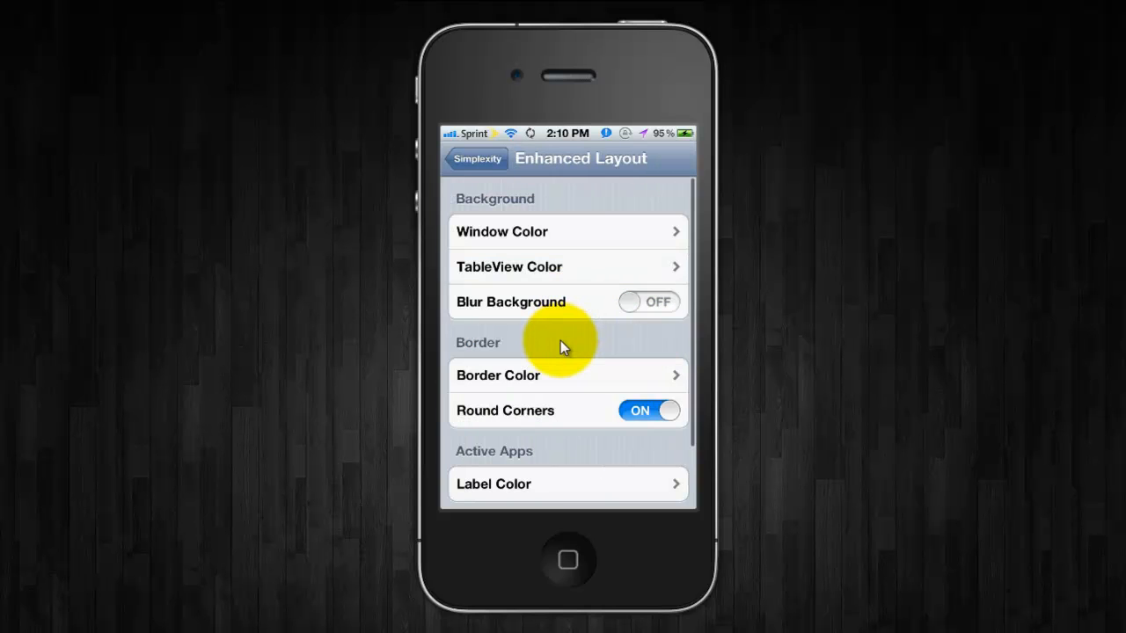
- Try Blur Background on then off, and Round Corners off then back on
left_click(647, 302)
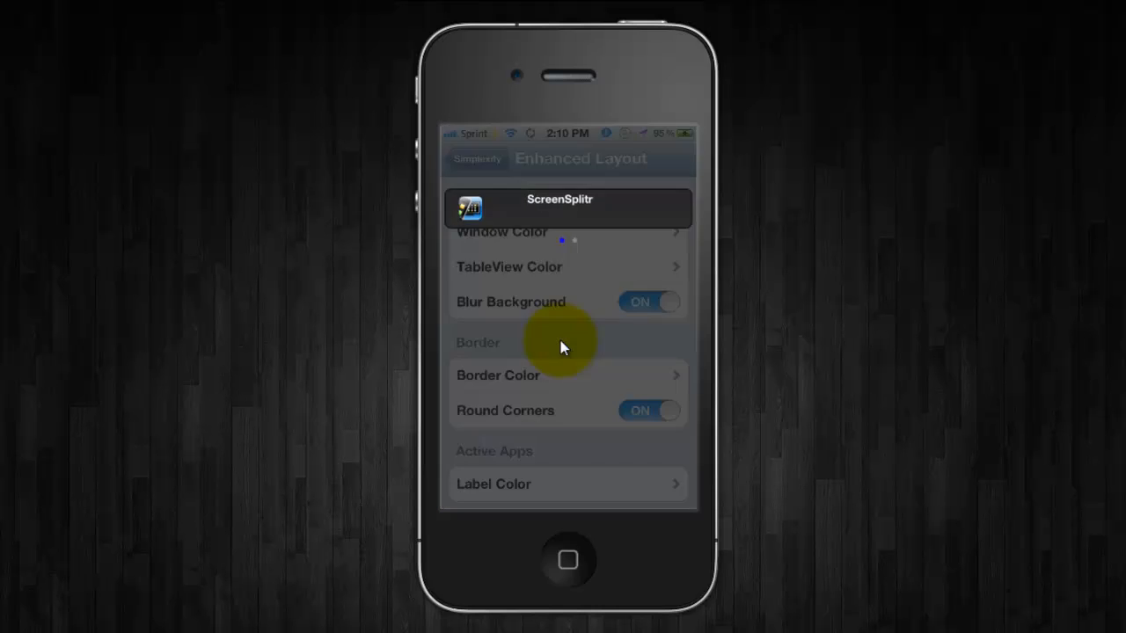
left_click(649, 302)
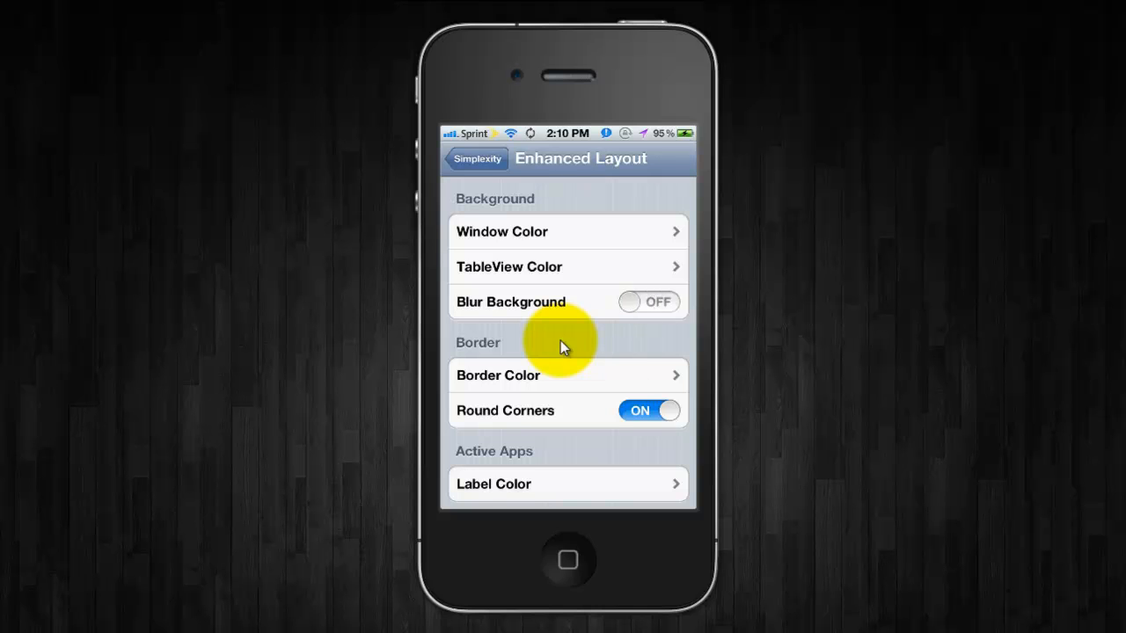
scroll("down", 3)
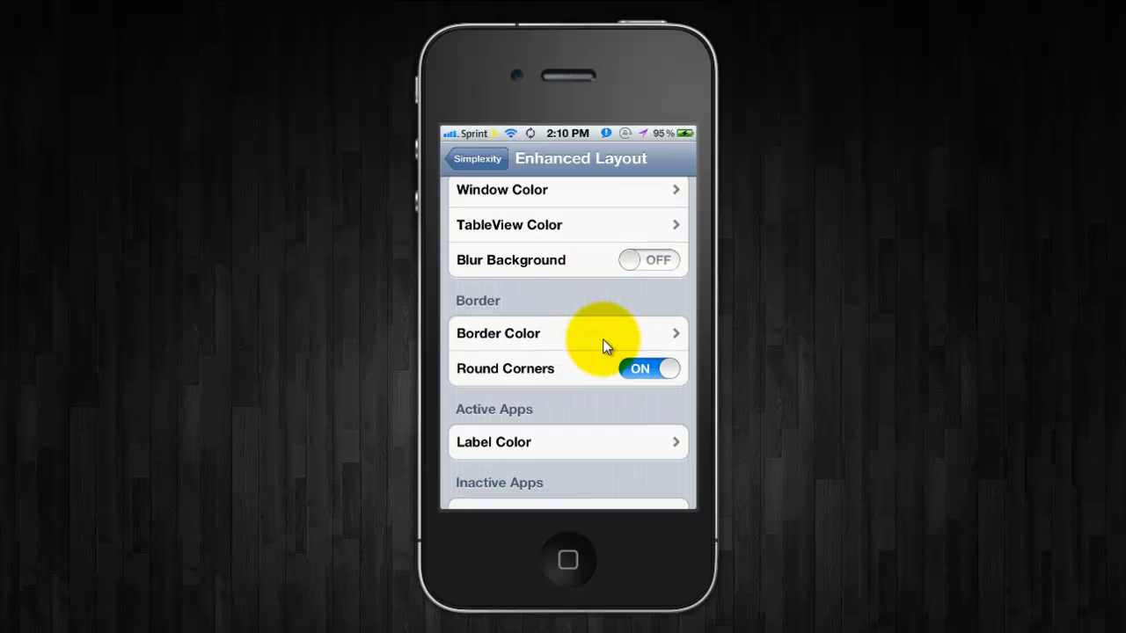
left_click(650, 369)
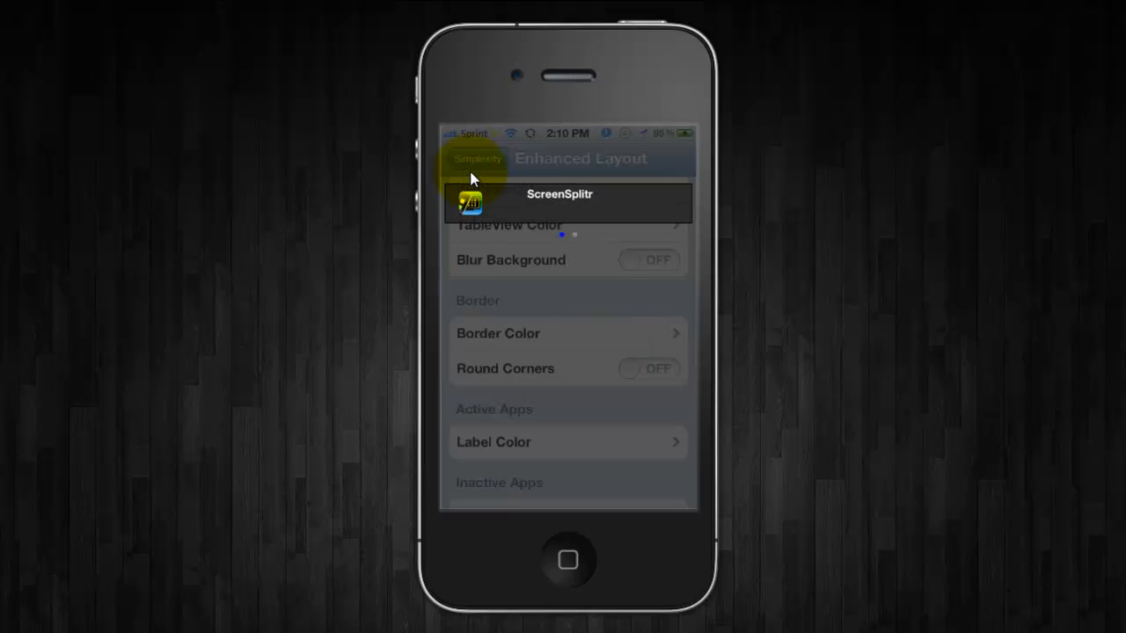
left_click(649, 369)
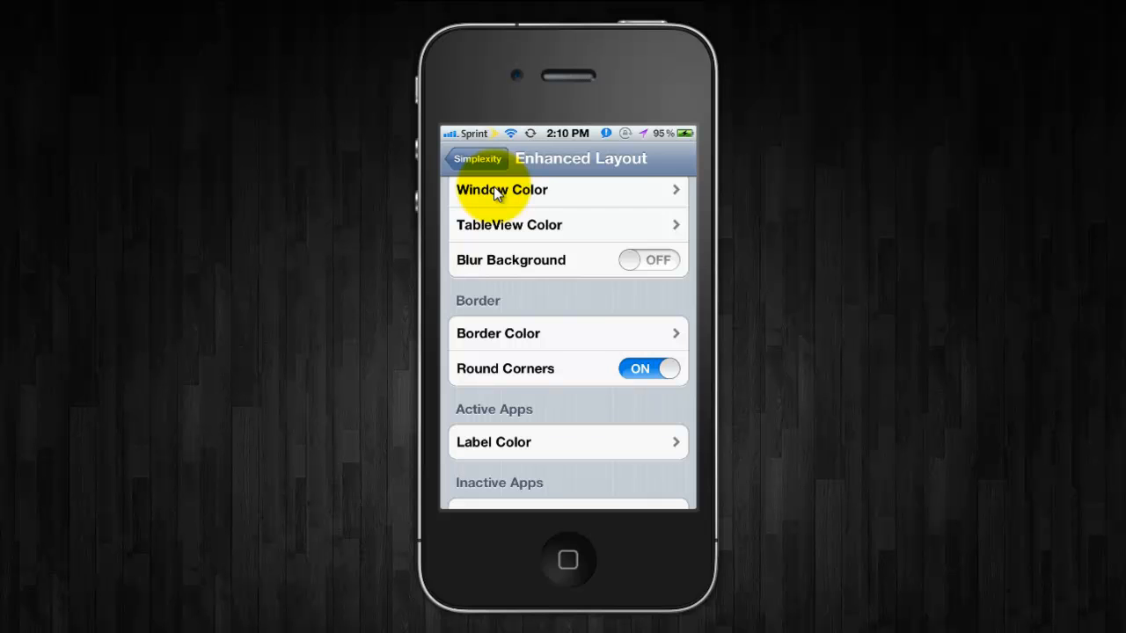
- View the Inactive Label Color page, then leave it for the home screen
scroll("down", 3)
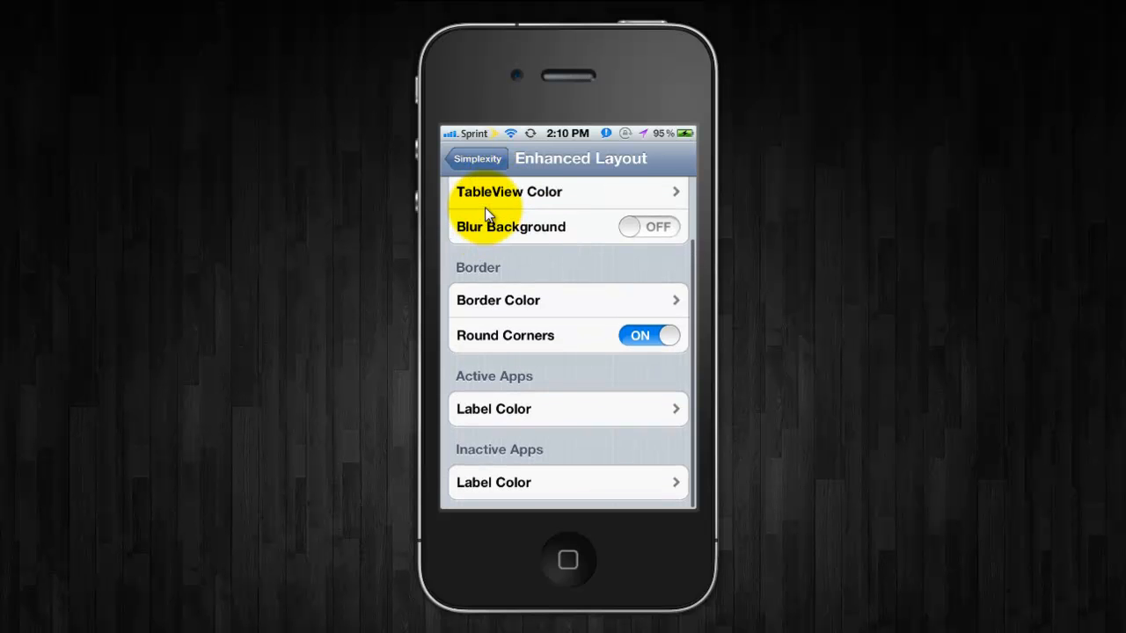
left_click(493, 482)
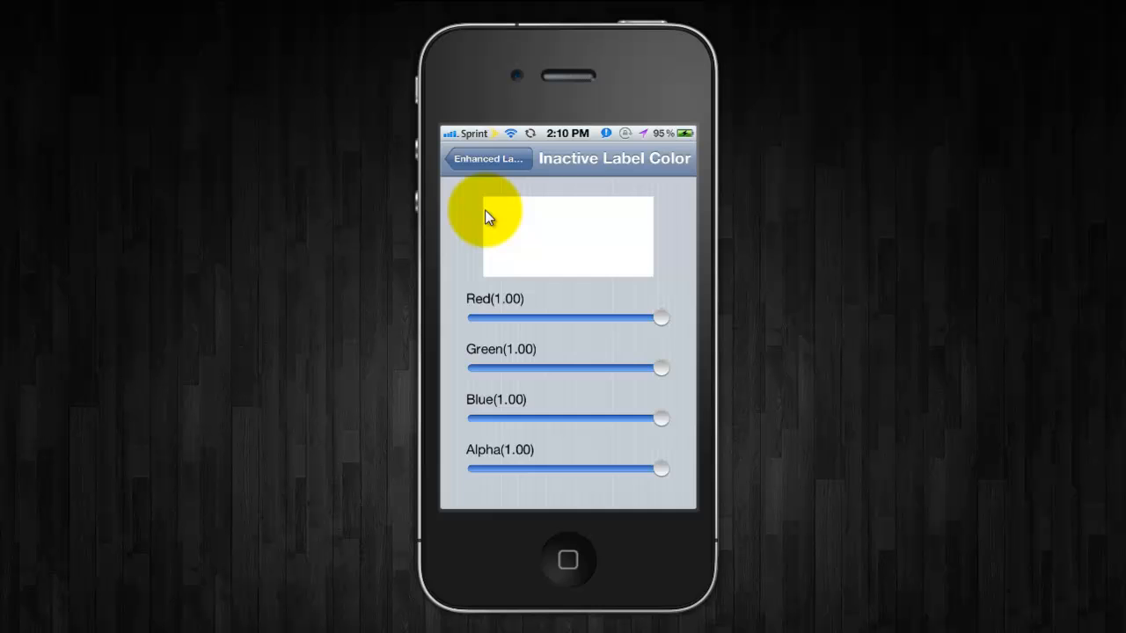
left_click(485, 158)
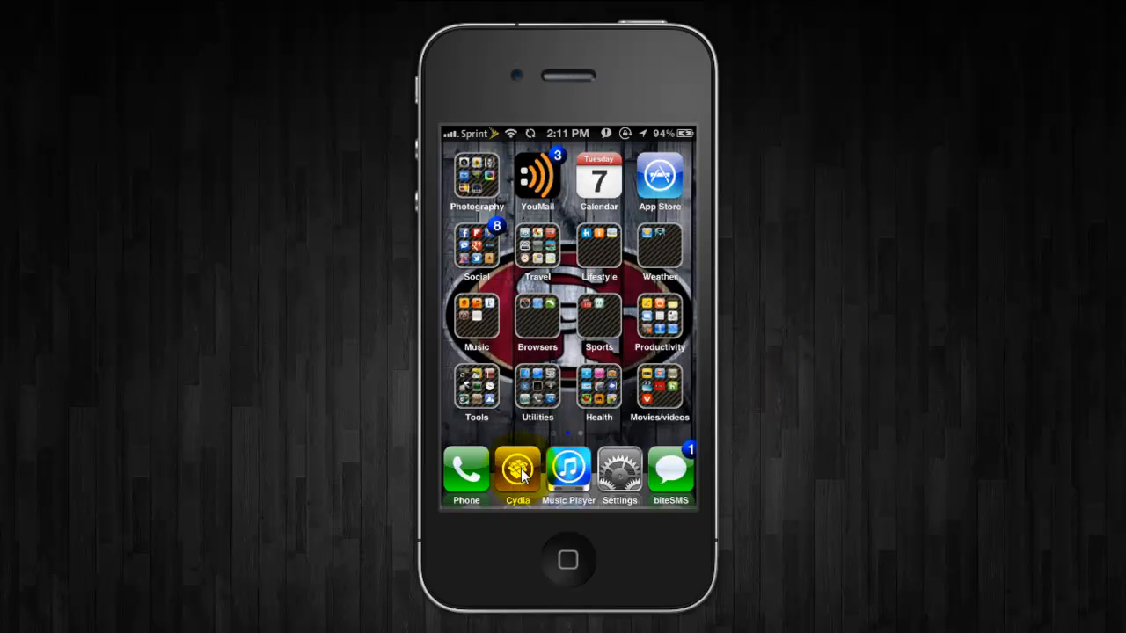
- Search Cydia for 'Simplexity' and show its package details, version 1.0-1 at $2.99
left_click(517, 472)
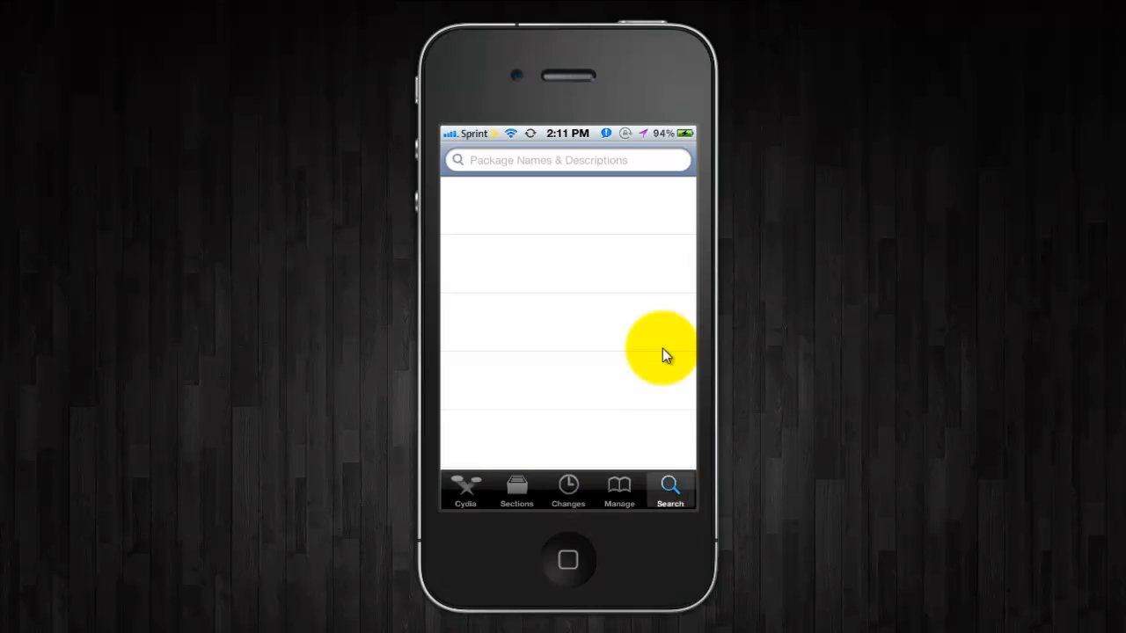
mouse_move(637, 169)
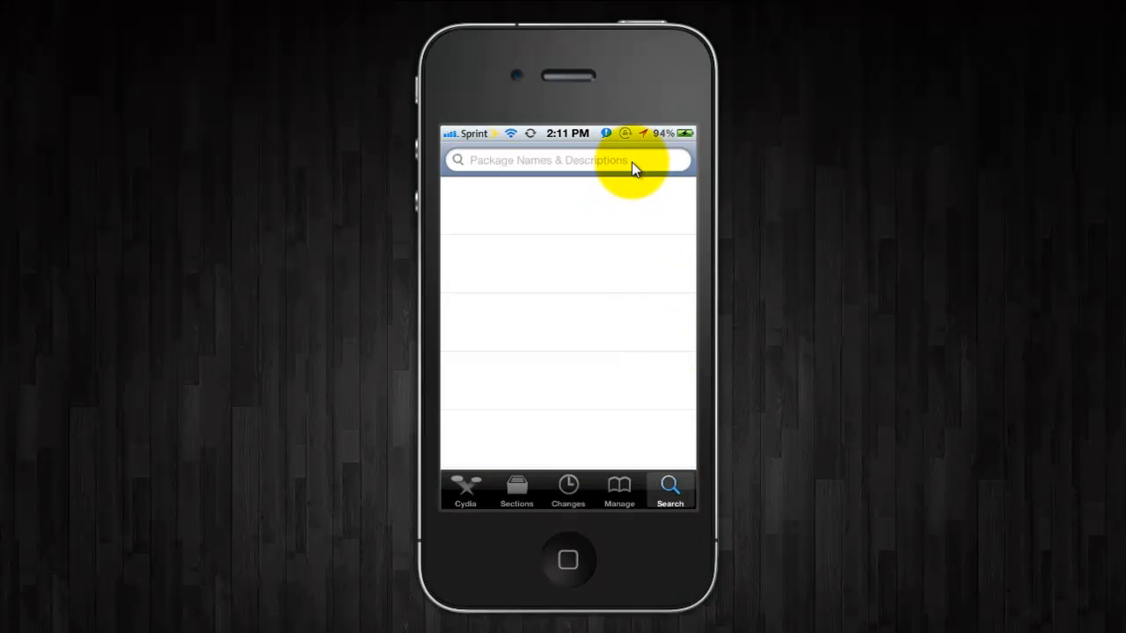
type("Simplex")
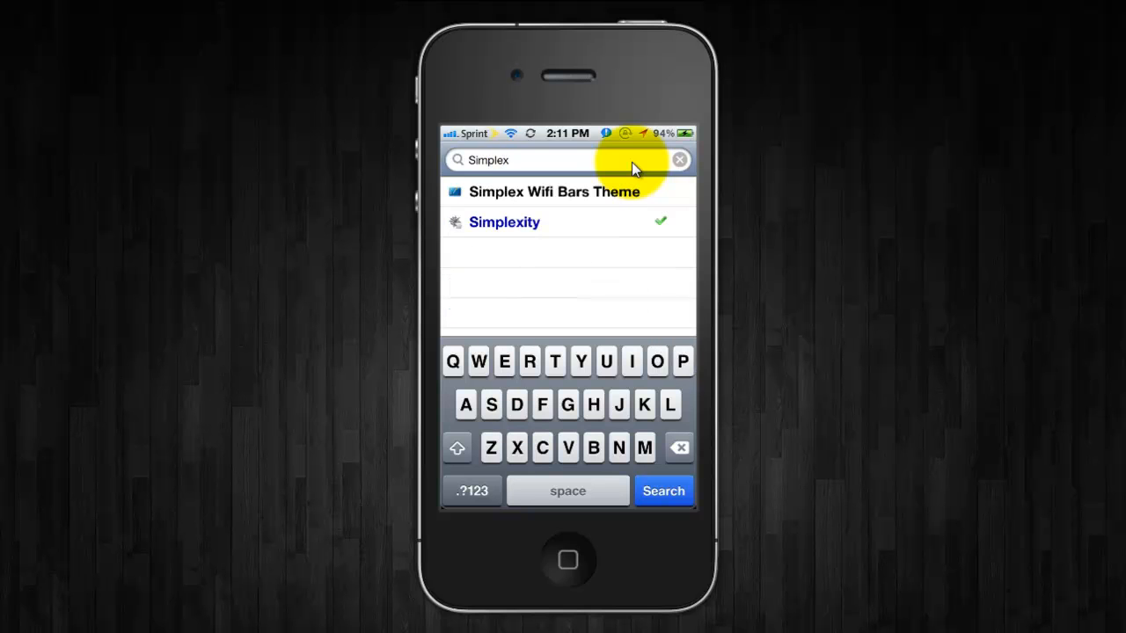
type("ity")
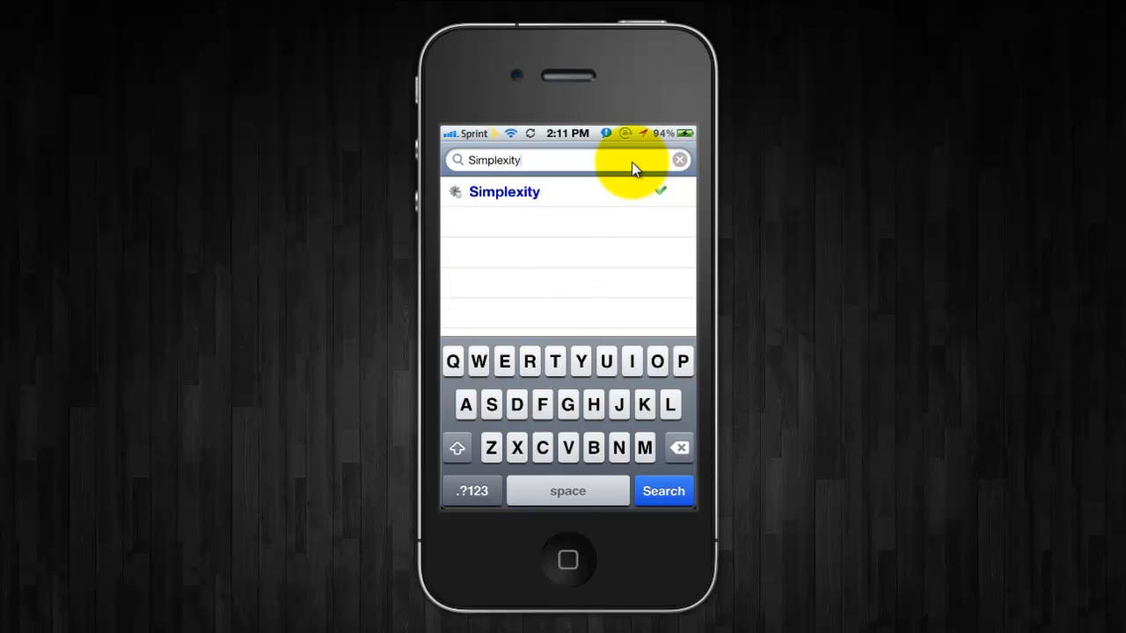
left_click(504, 192)
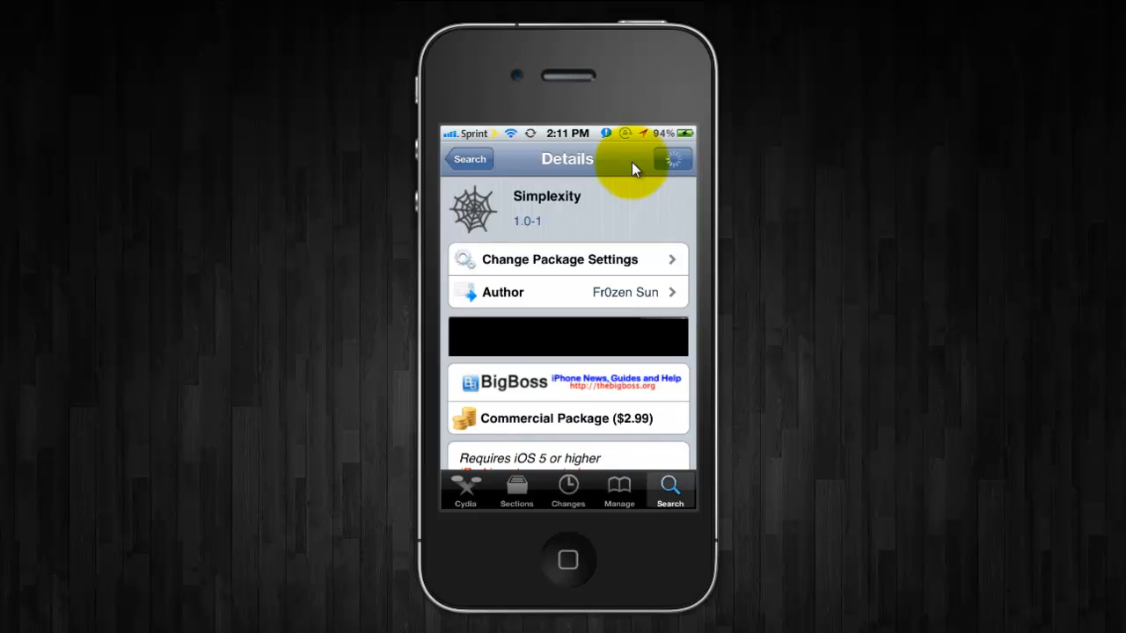